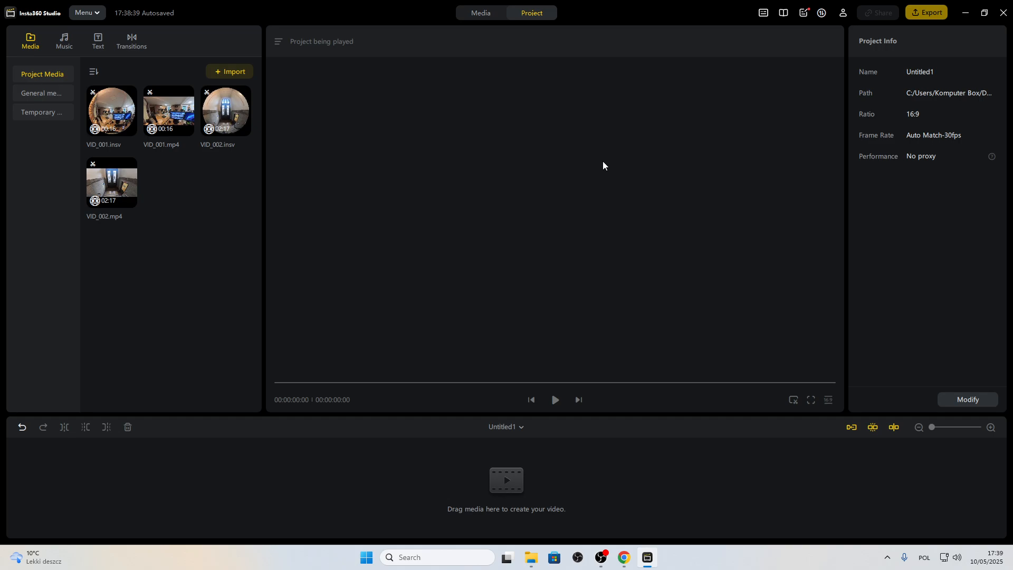
mouse_move(246, 233)
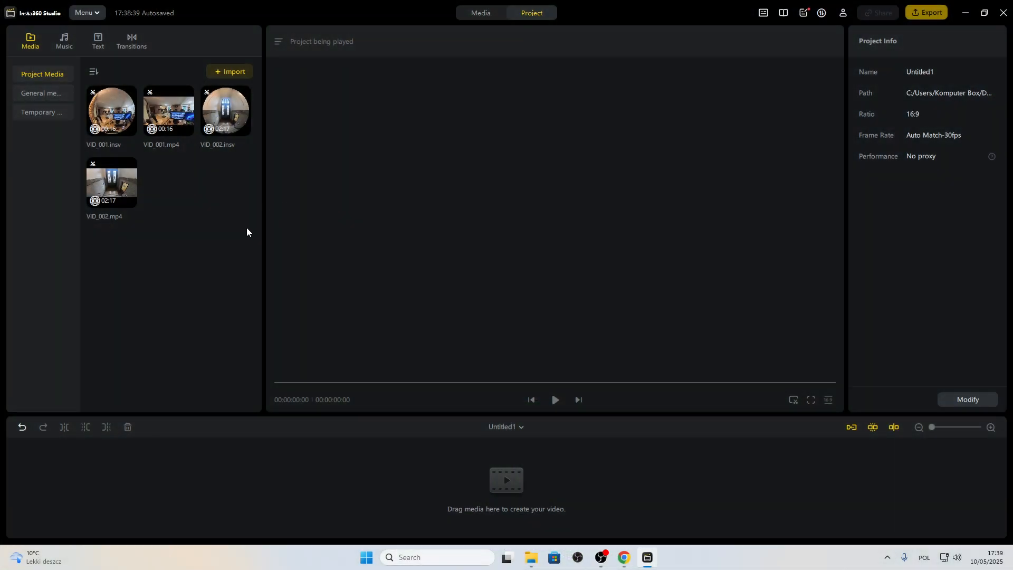
mouse_move(275, 185)
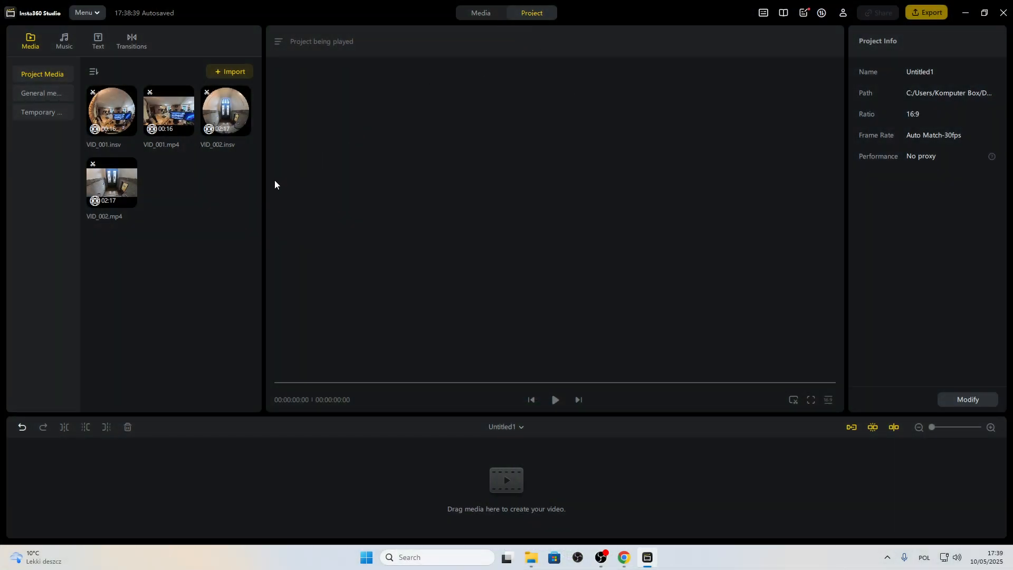
mouse_move(337, 229)
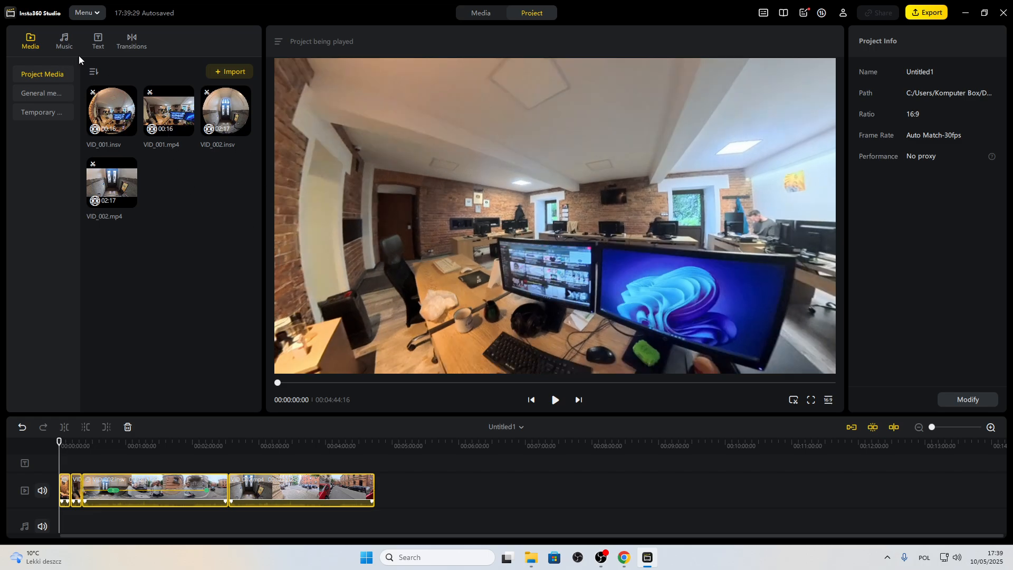
Switch to the Music library to pick background music for the clips.
left_click(64, 40)
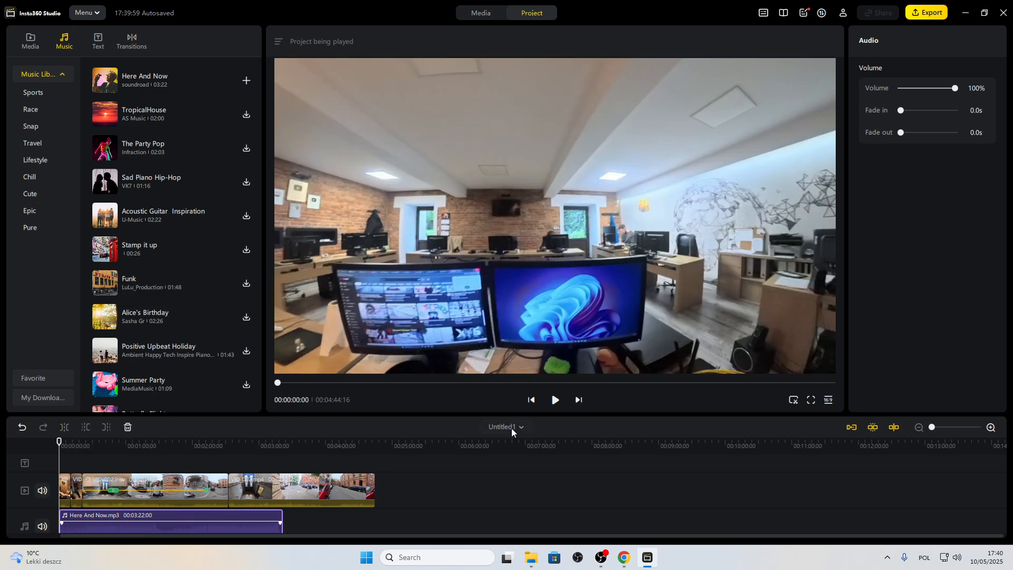
Preview the footage with 'Here And Now' playing, then select the song clip on the audio track.
left_click(554, 399)
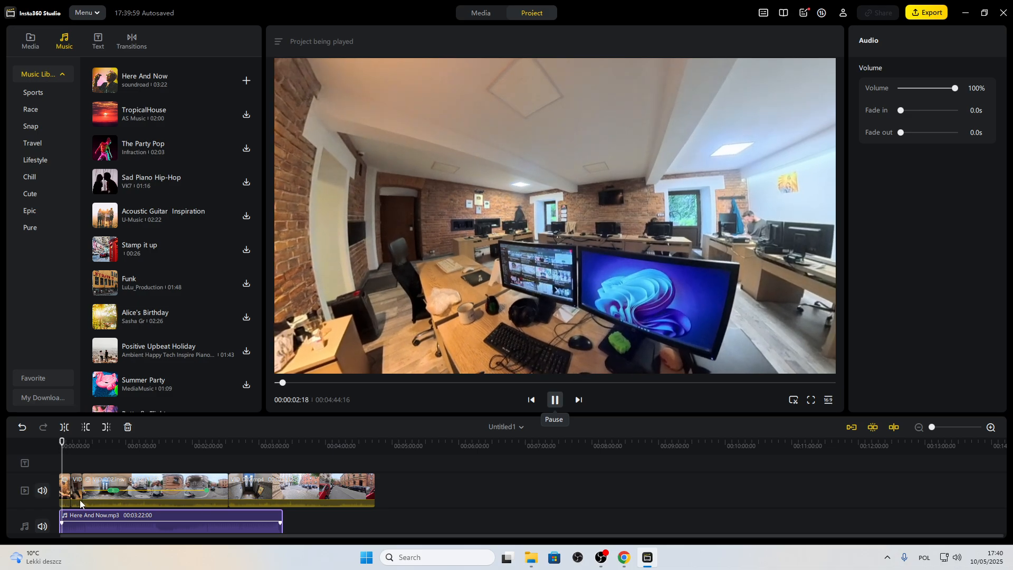
left_click(553, 399)
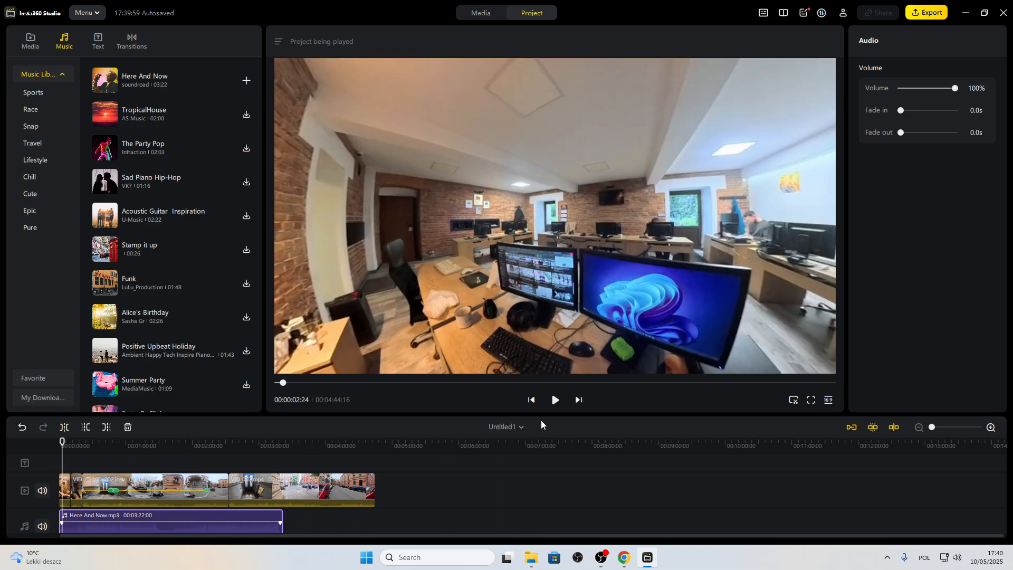
left_click(128, 453)
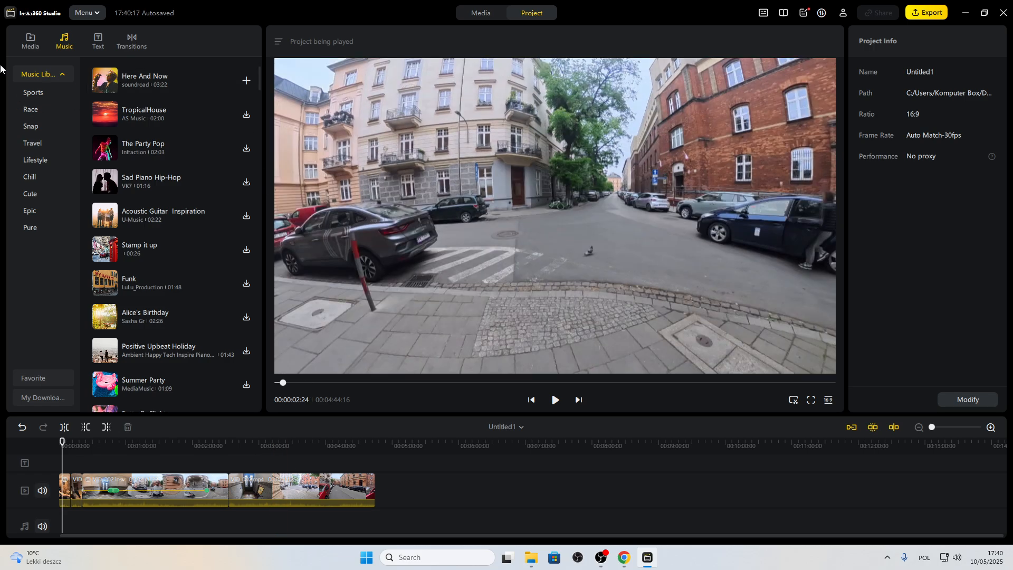
Return to the Media tab to import the simple-hiphop-beat MP3 into project media.
left_click(30, 41)
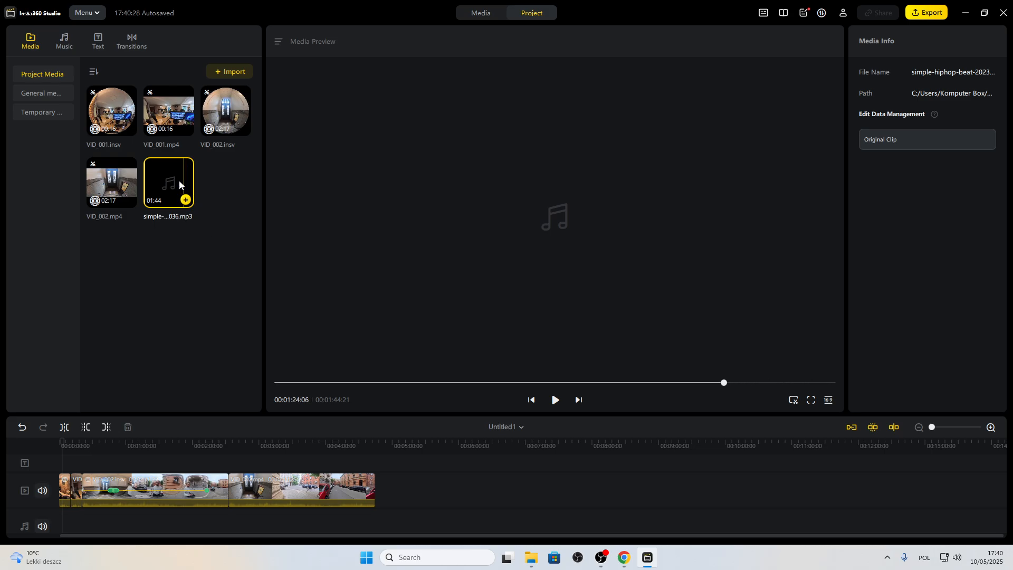
Place the simple-hiphop-beat MP3 on the audio track beneath the video clips and select it.
left_click_drag(168, 183, 119, 522)
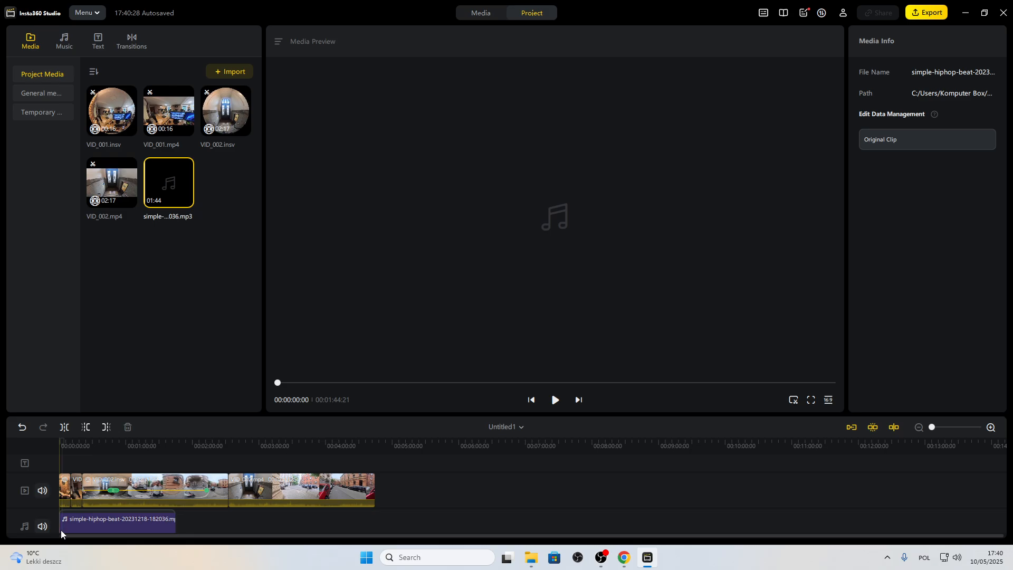
left_click(116, 519)
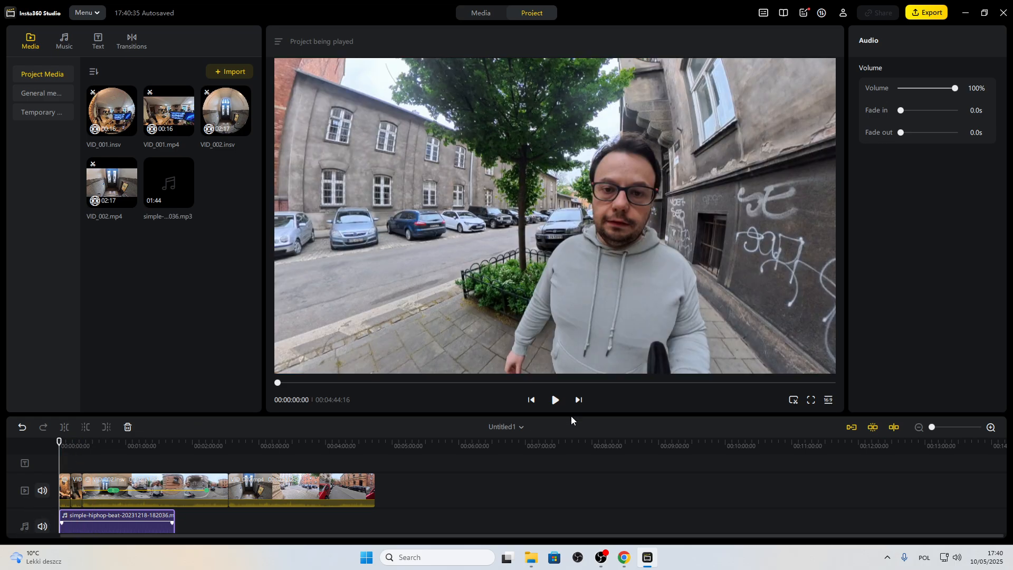
Preview the footage with the beat, pause, and jump playback to around 1:21.
left_click(553, 399)
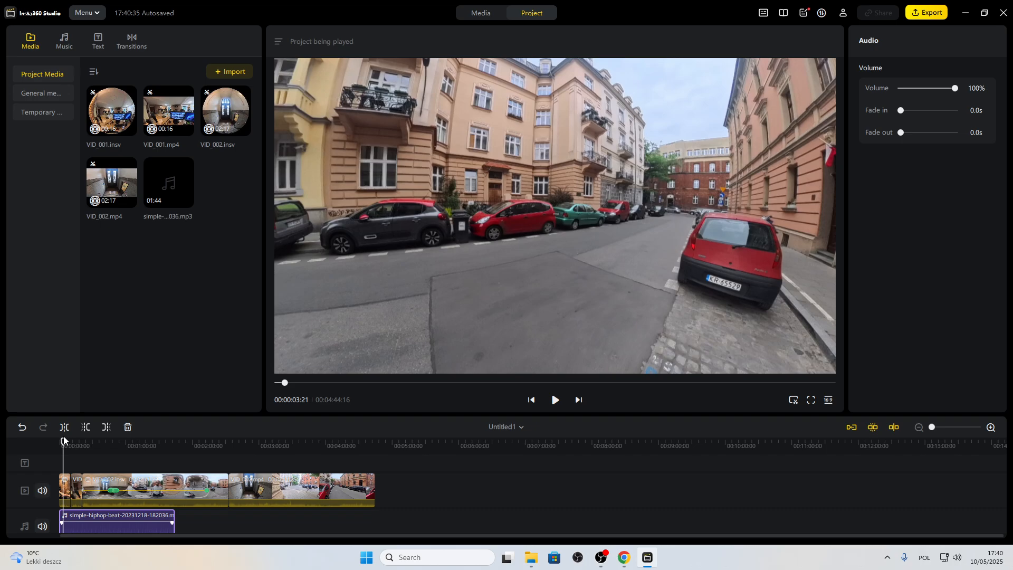
left_click(69, 444)
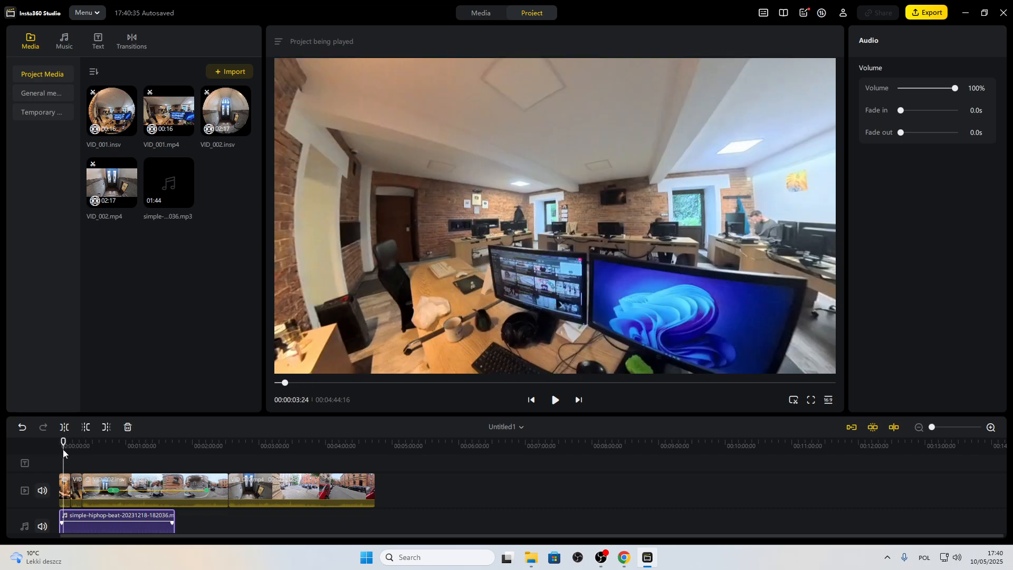
left_click(150, 445)
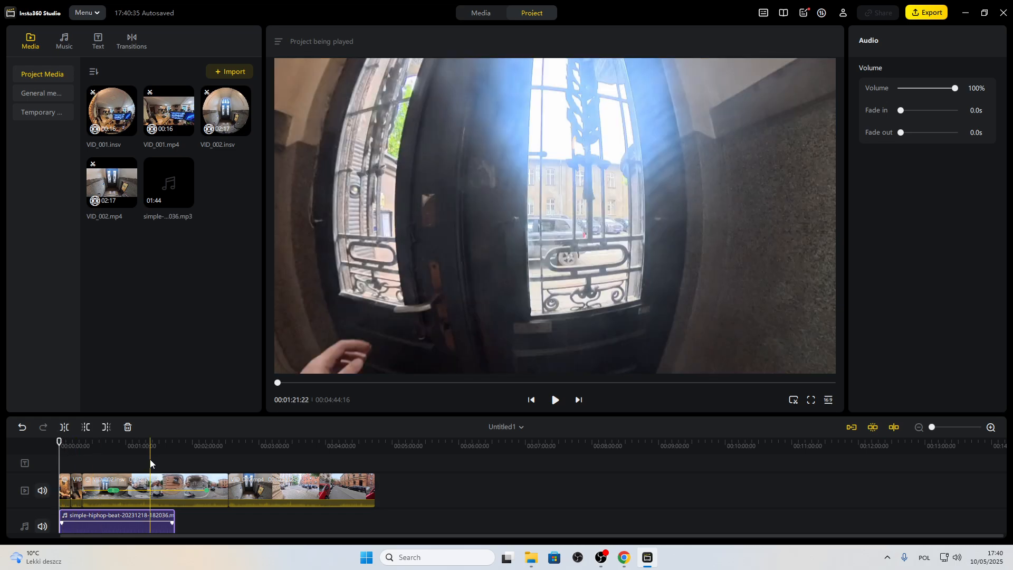